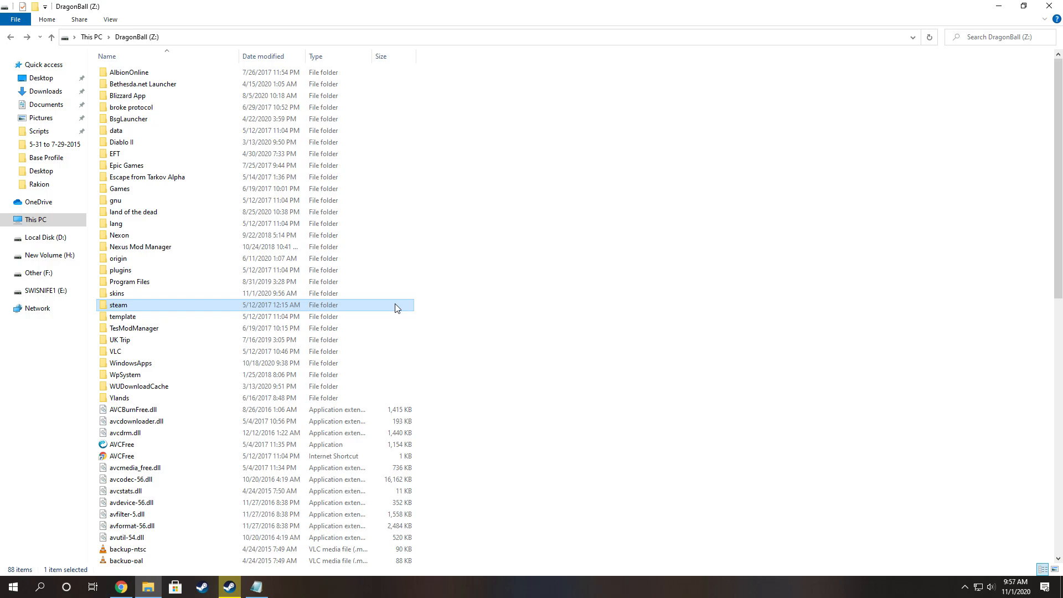
{"action": "mouse_move", "coordinate": [332, 312]}
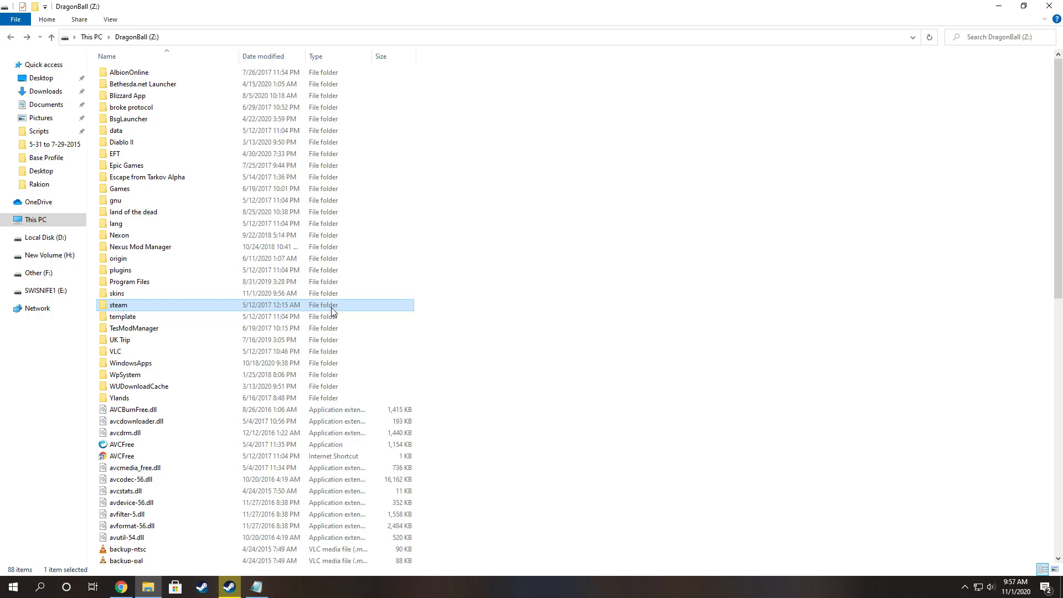
- Navigate into steam > Teardown > data > script, listing the game's Lua script files
{"action": "double_click", "coordinate": [118, 305]}
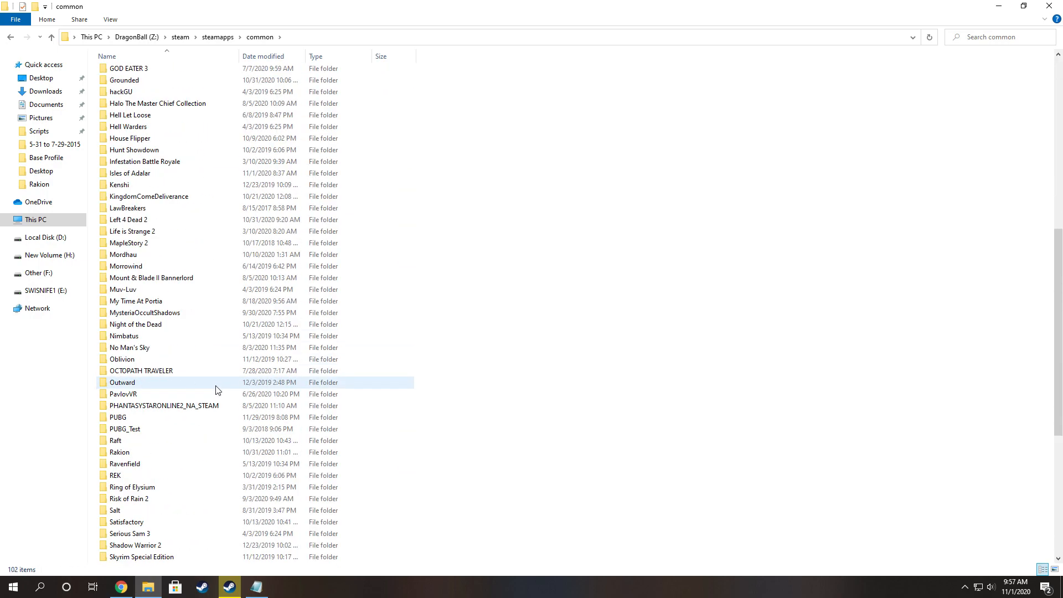
{"action": "scroll", "scroll_direction": "down", "scroll_amount": 3}
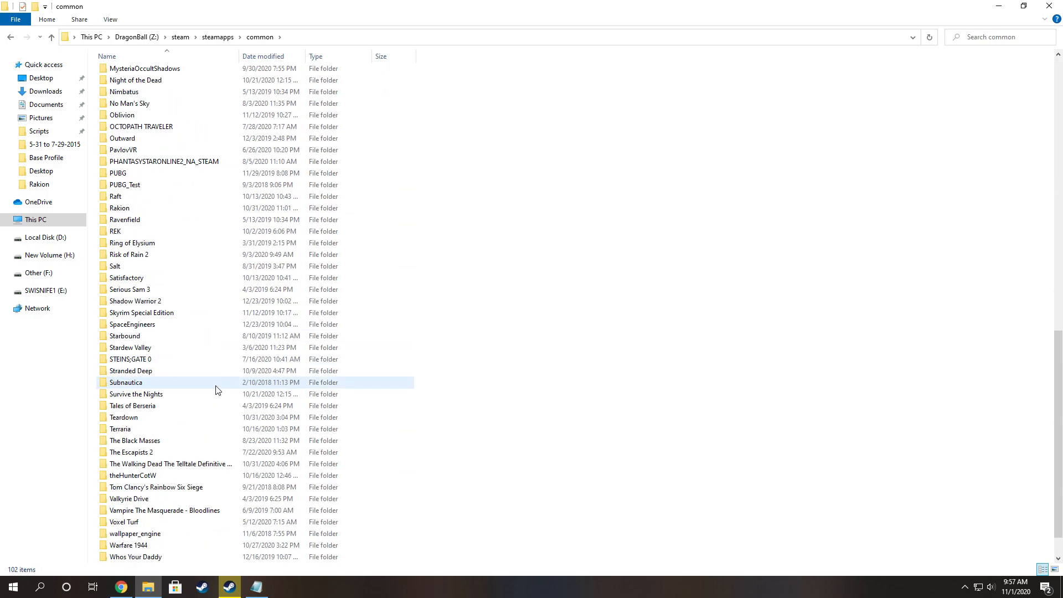
{"action": "double_click", "coordinate": [123, 418]}
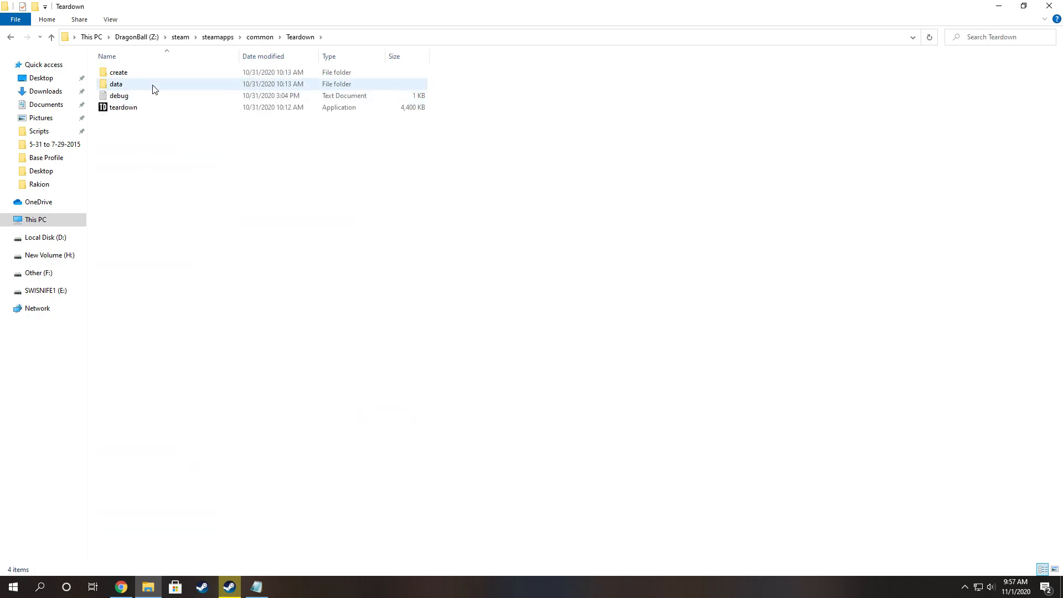
{"action": "double_click", "coordinate": [116, 83]}
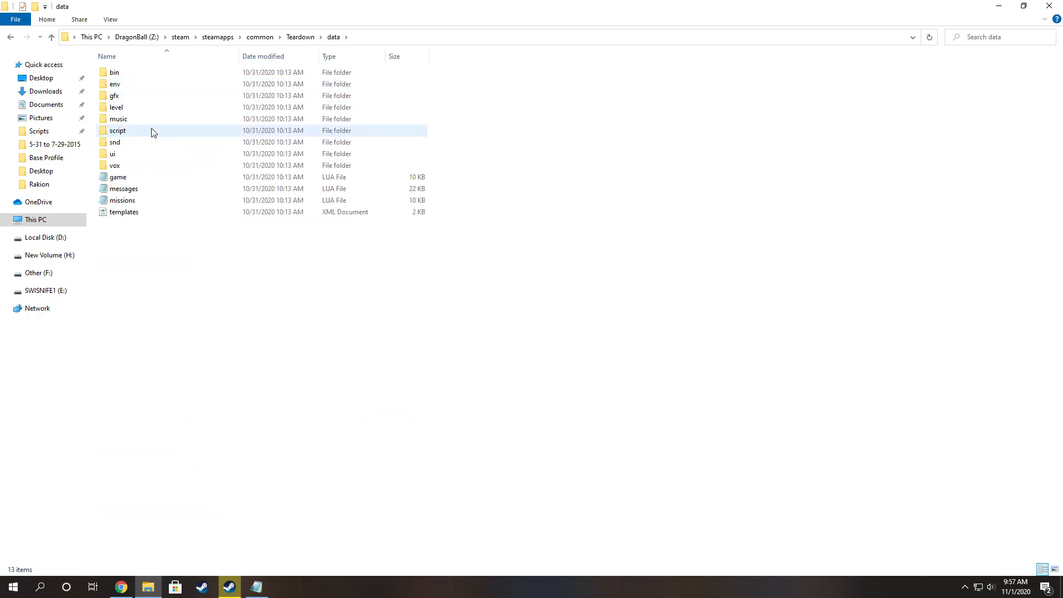
{"action": "double_click", "coordinate": [118, 131]}
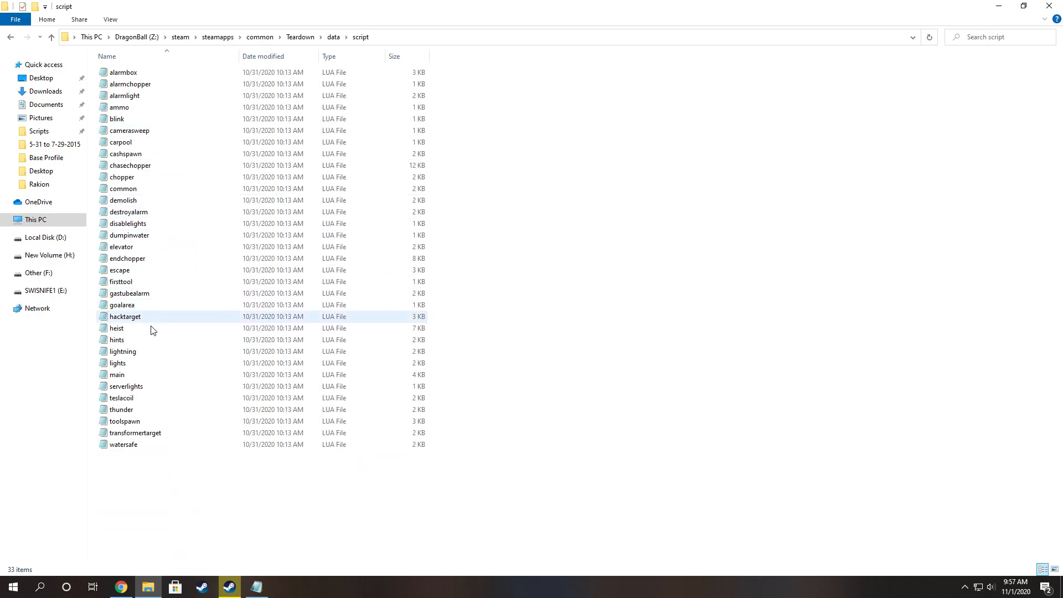
- In heist.lua, replace the level.alarmtimer value 60 with 99999999 and save the file
{"action": "double_click", "coordinate": [117, 328]}
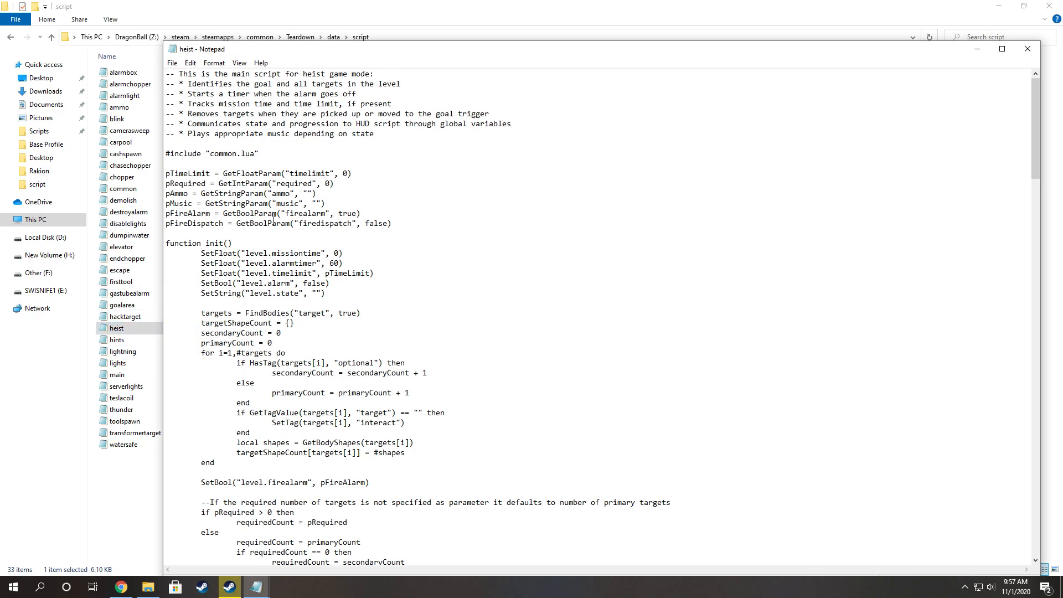
{"action": "mouse_move", "coordinate": [445, 256]}
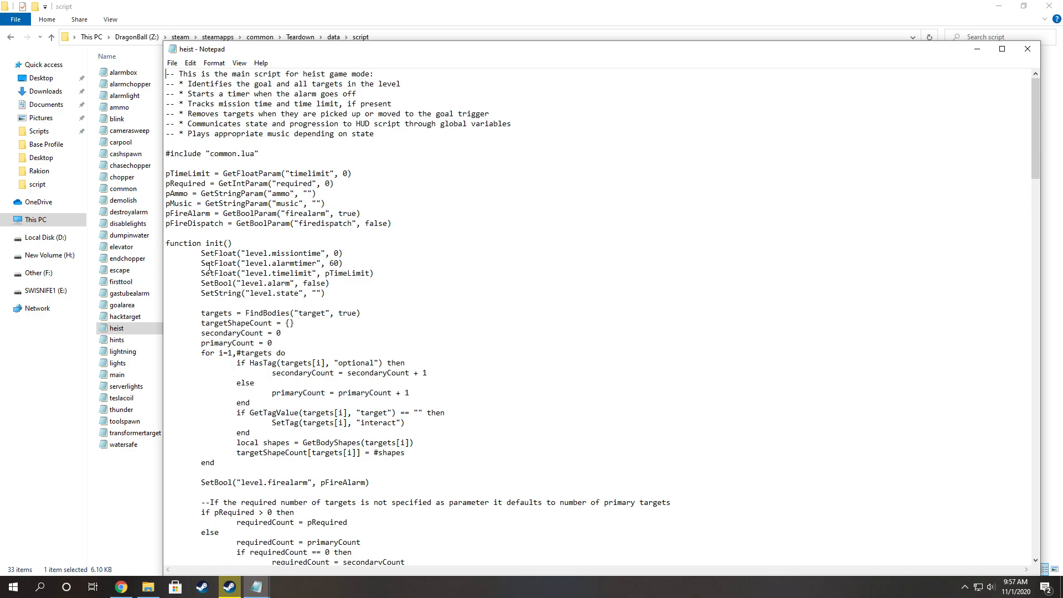
{"action": "double_click", "coordinate": [217, 263]}
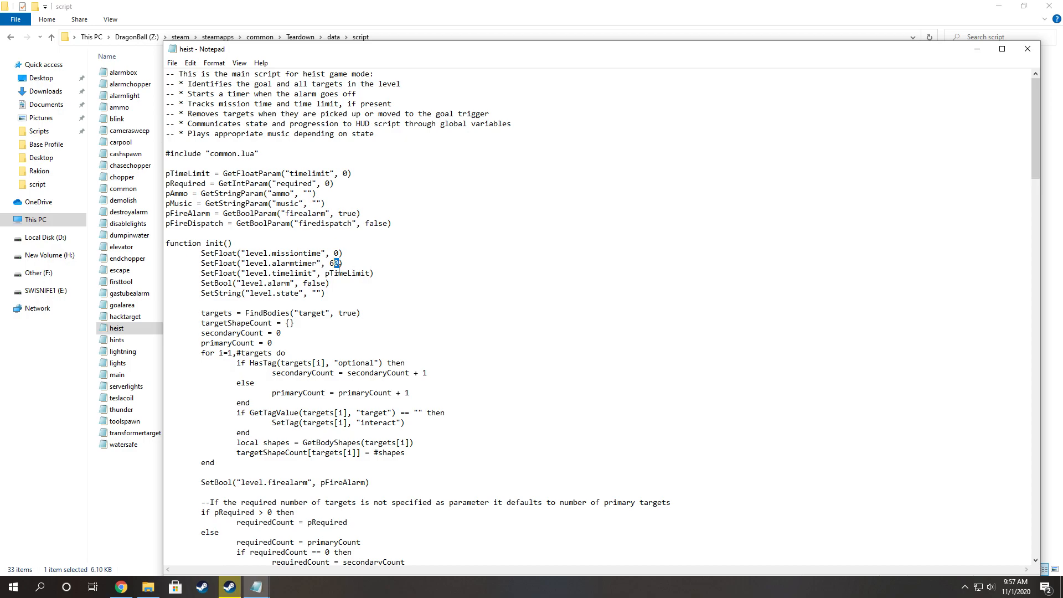
{"action": "type", "text": "9999"}
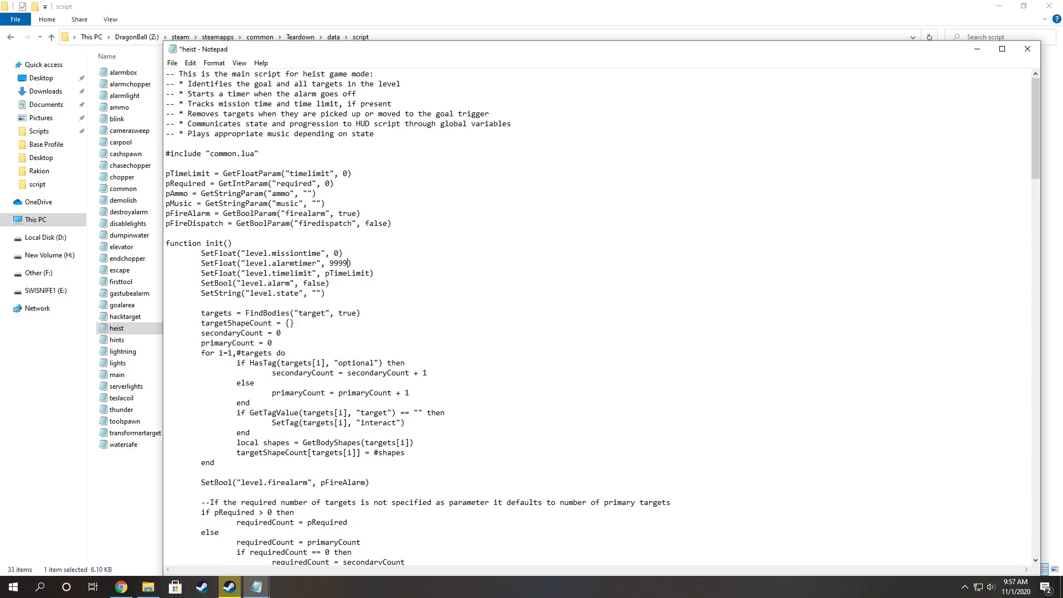
{"action": "left_click", "coordinate": [172, 63]}
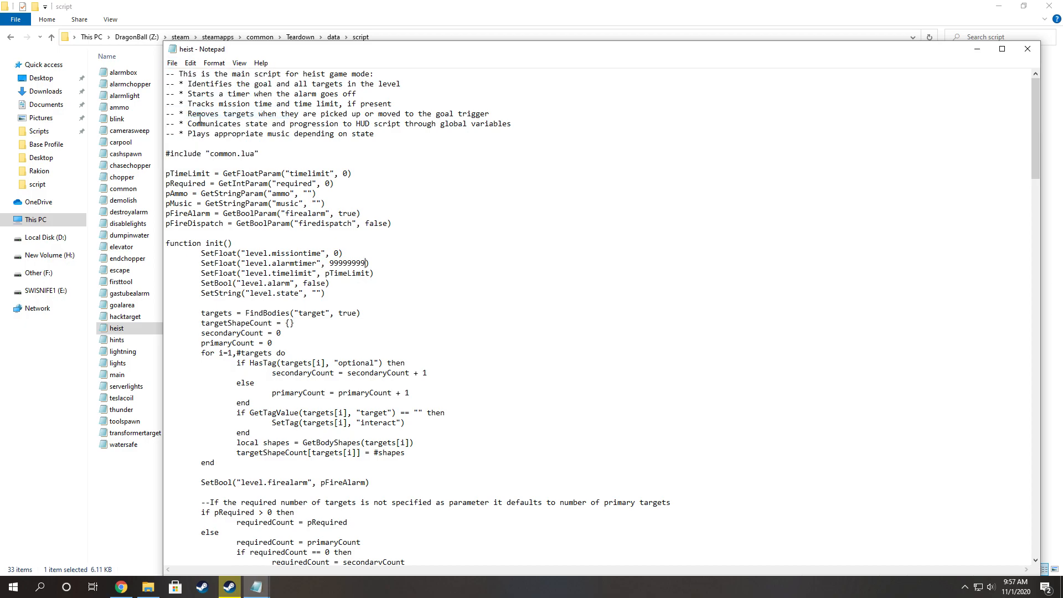
{"action": "mouse_move", "coordinate": [602, 222]}
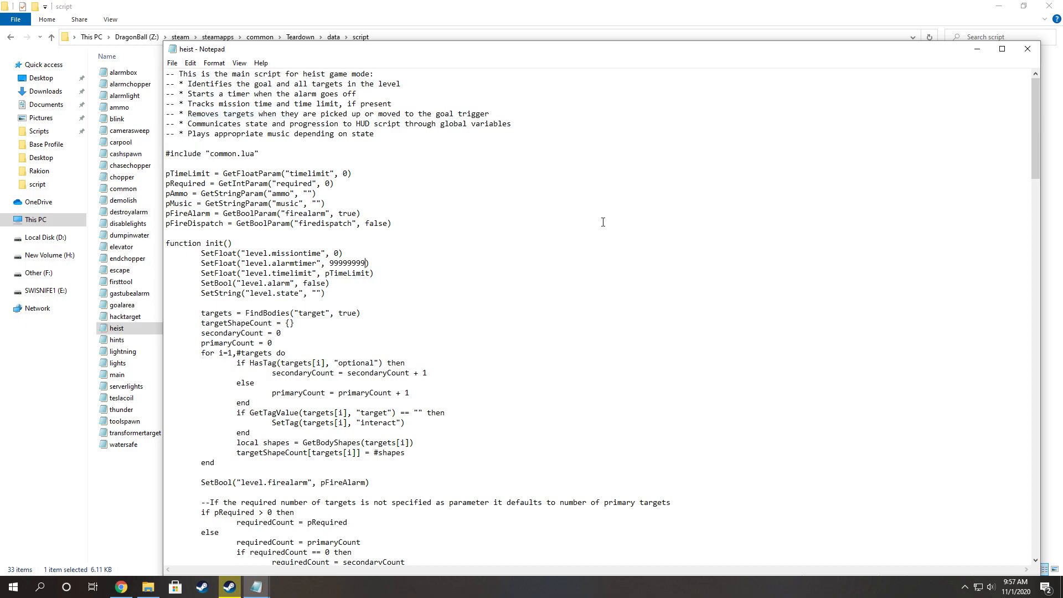
{"action": "mouse_move", "coordinate": [673, 224]}
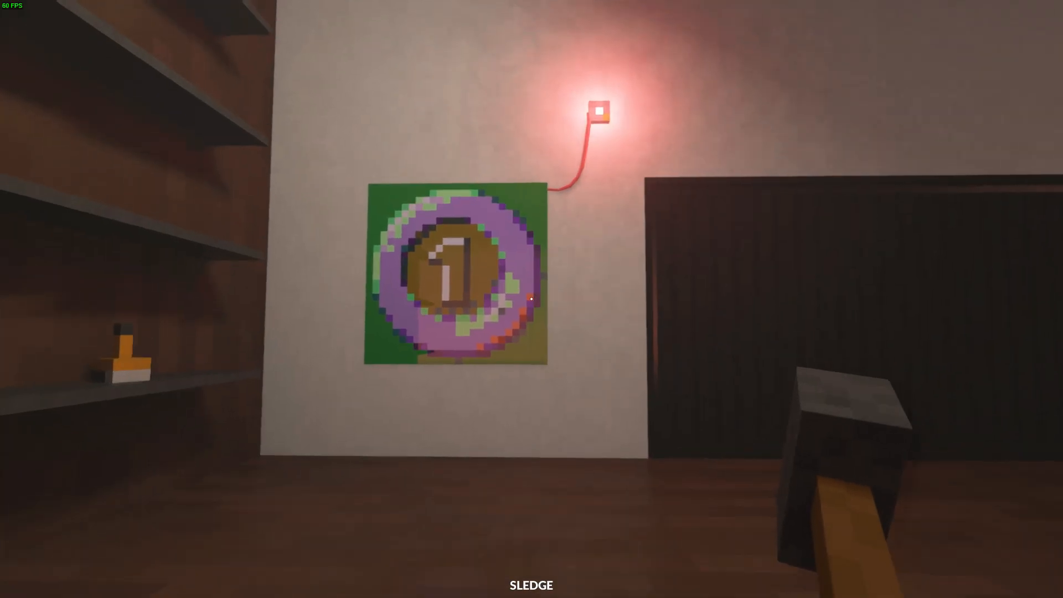
- Start a heist level in Teardown and confirm the alarm timer reads 1666666:40
{"action": "left_click", "coordinate": [530, 298]}
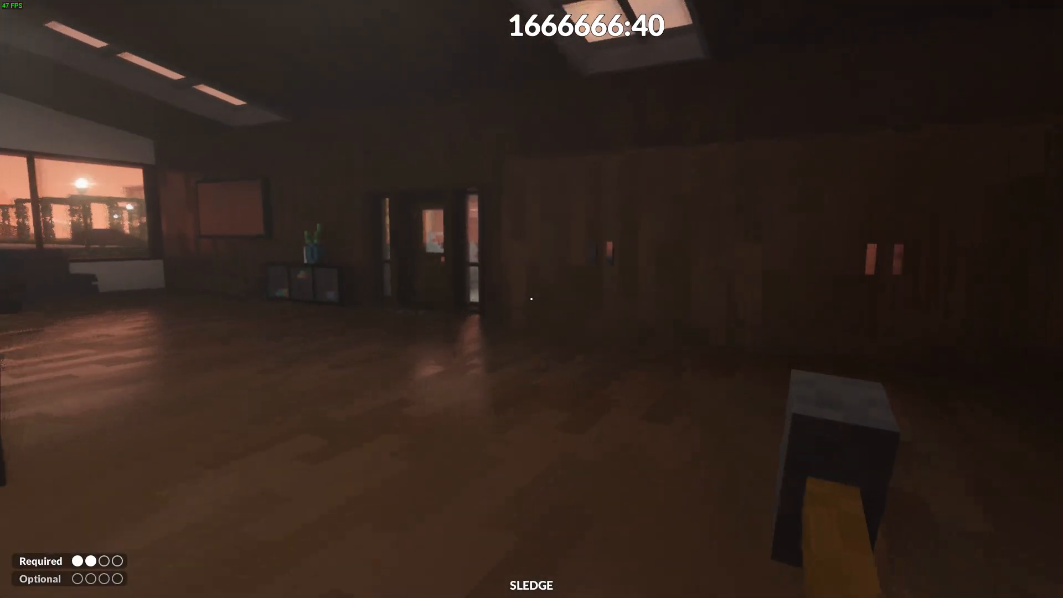
{"action": "mouse_move", "coordinate": [532, 298]}
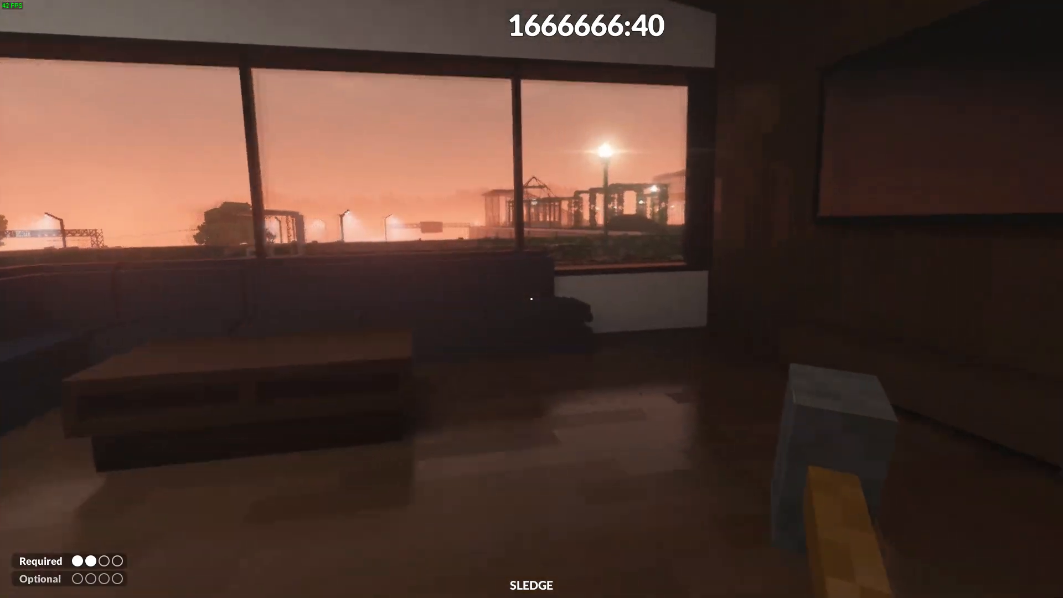